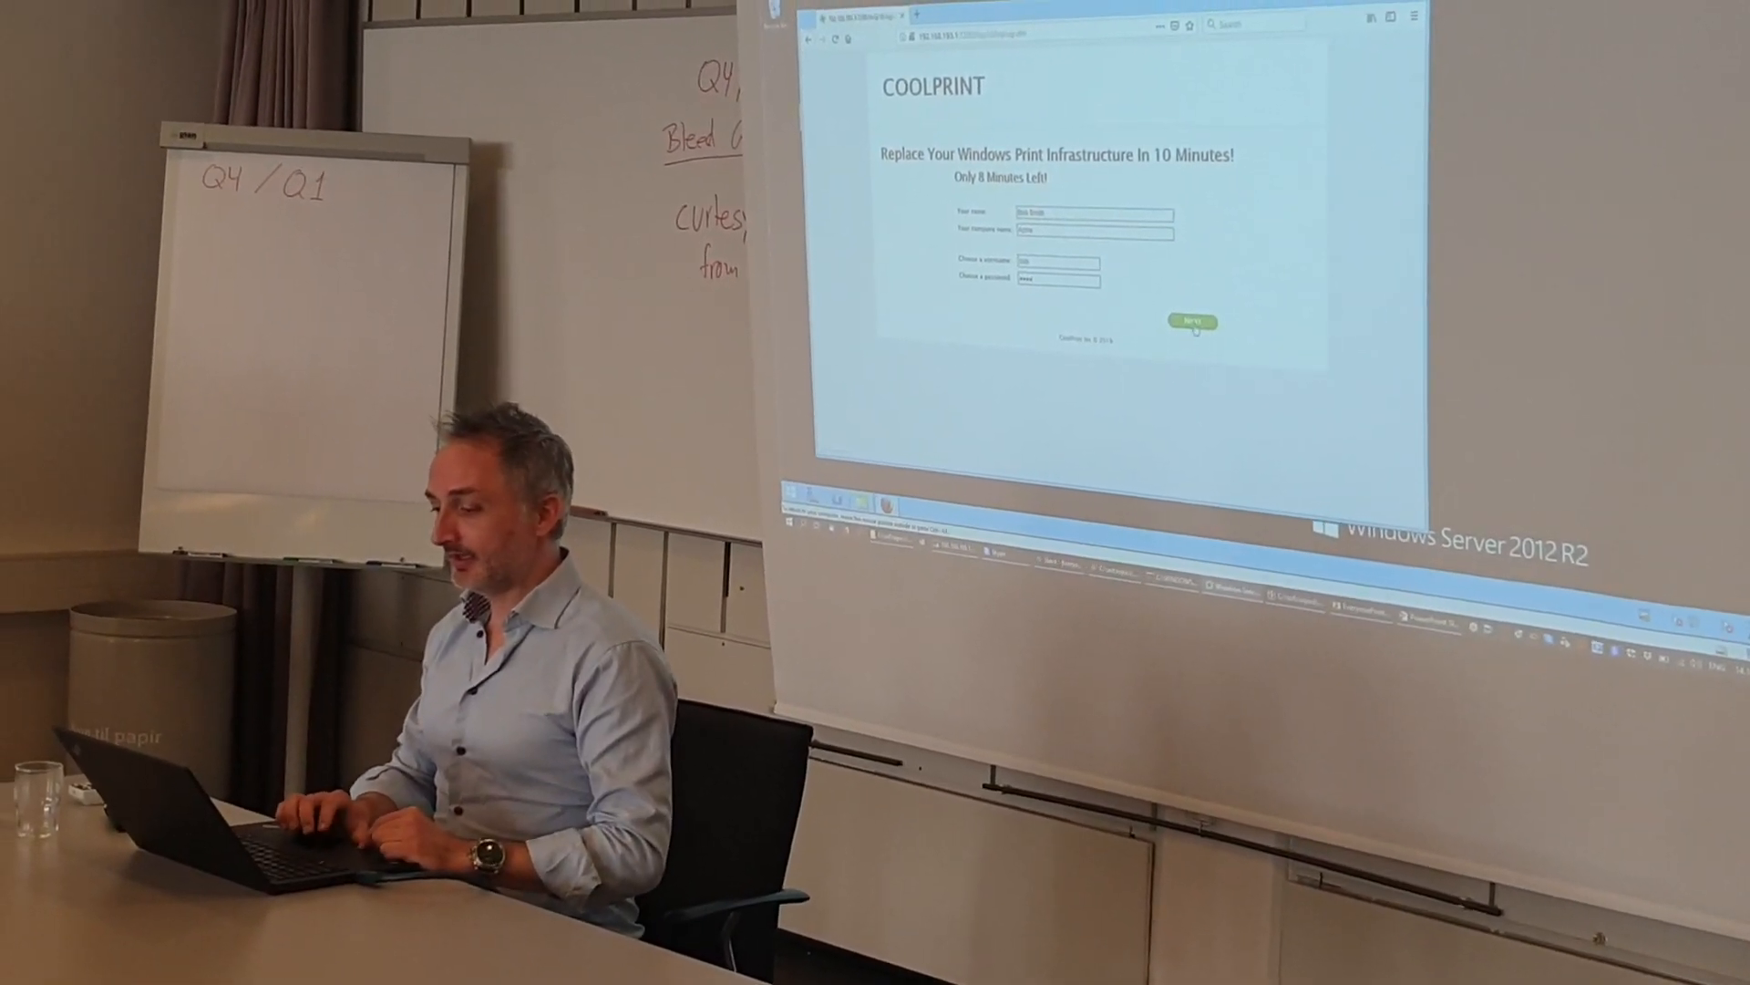
# Submit the filled account details and continue to the add-first-printer step.
pyautogui.click(1192, 320)
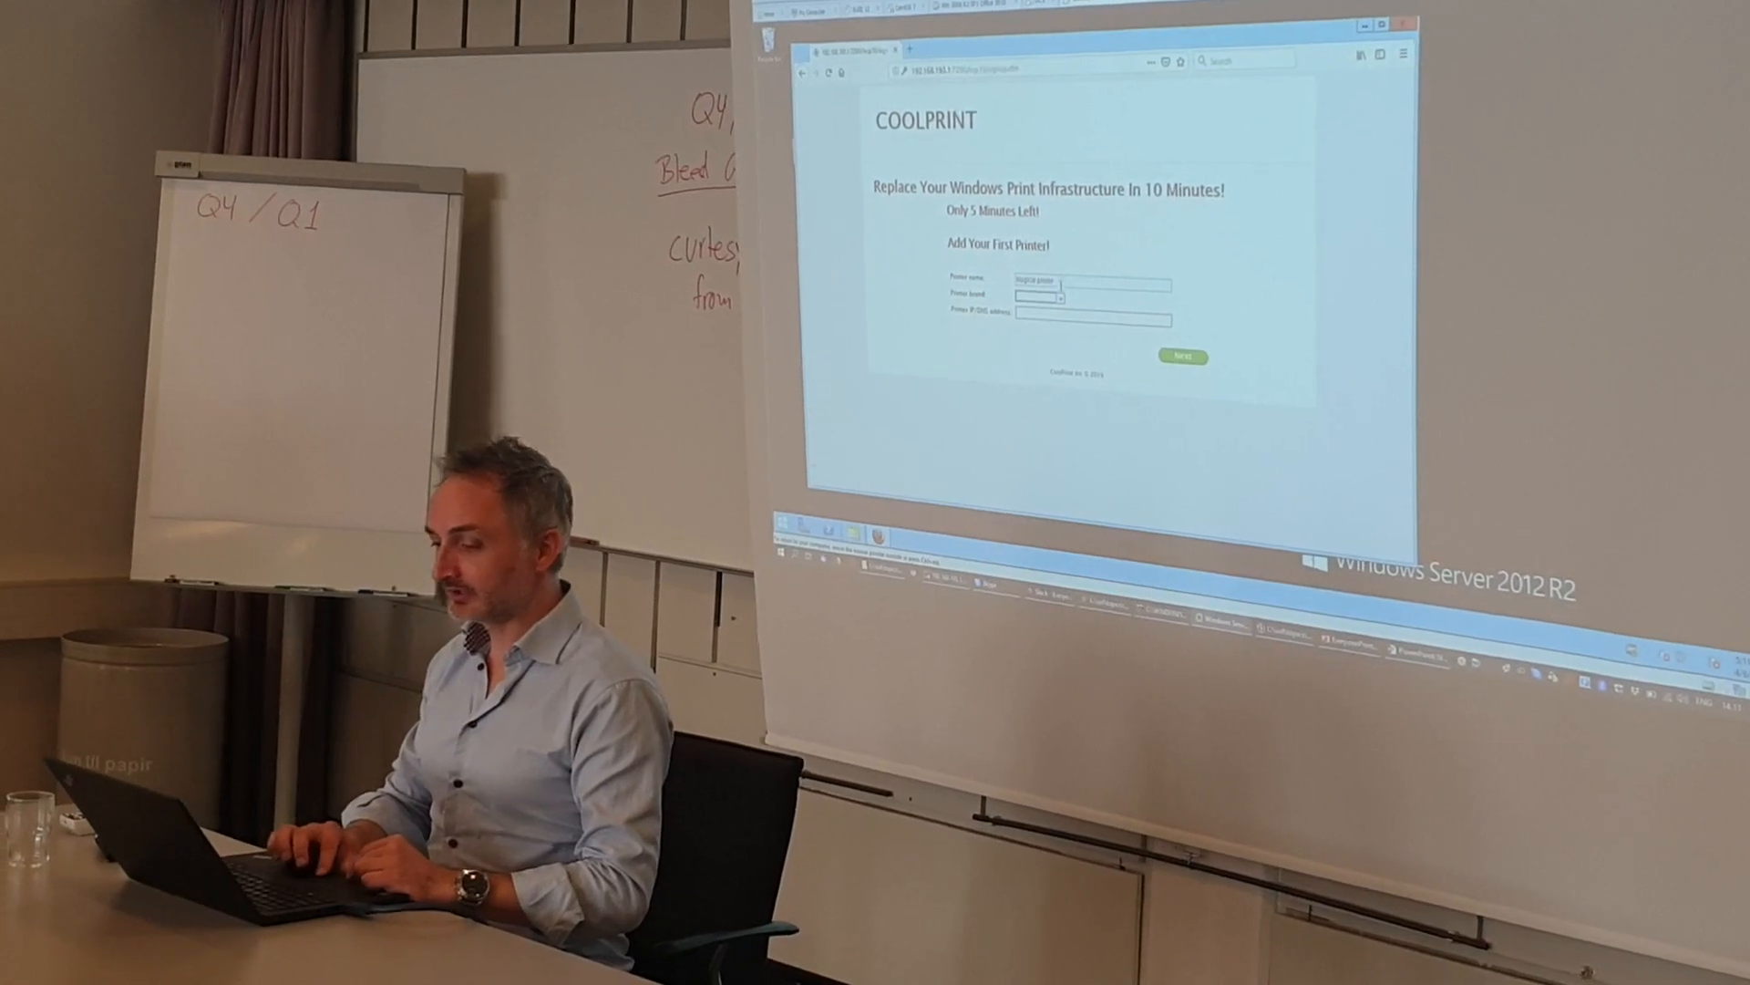
# Add an HP printer at 192.168.1.85 and start the CoolPrint client download.
pyautogui.click(1054, 297)
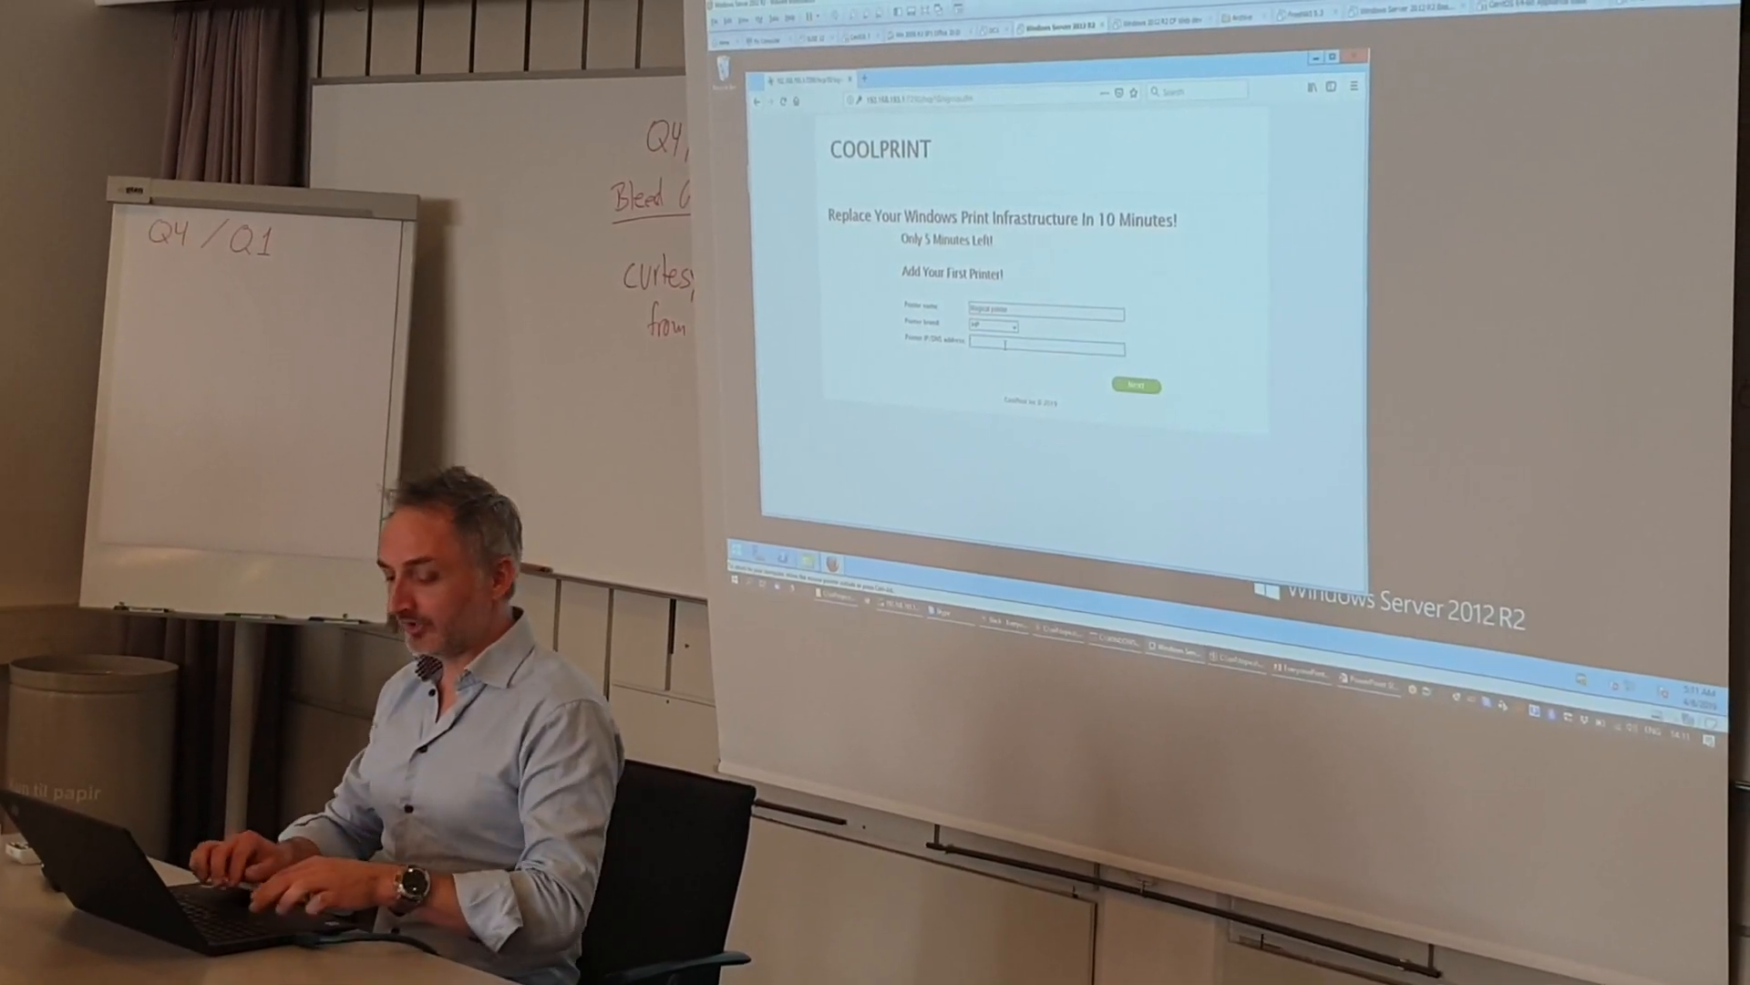
pyautogui.write('192.168.1.85')
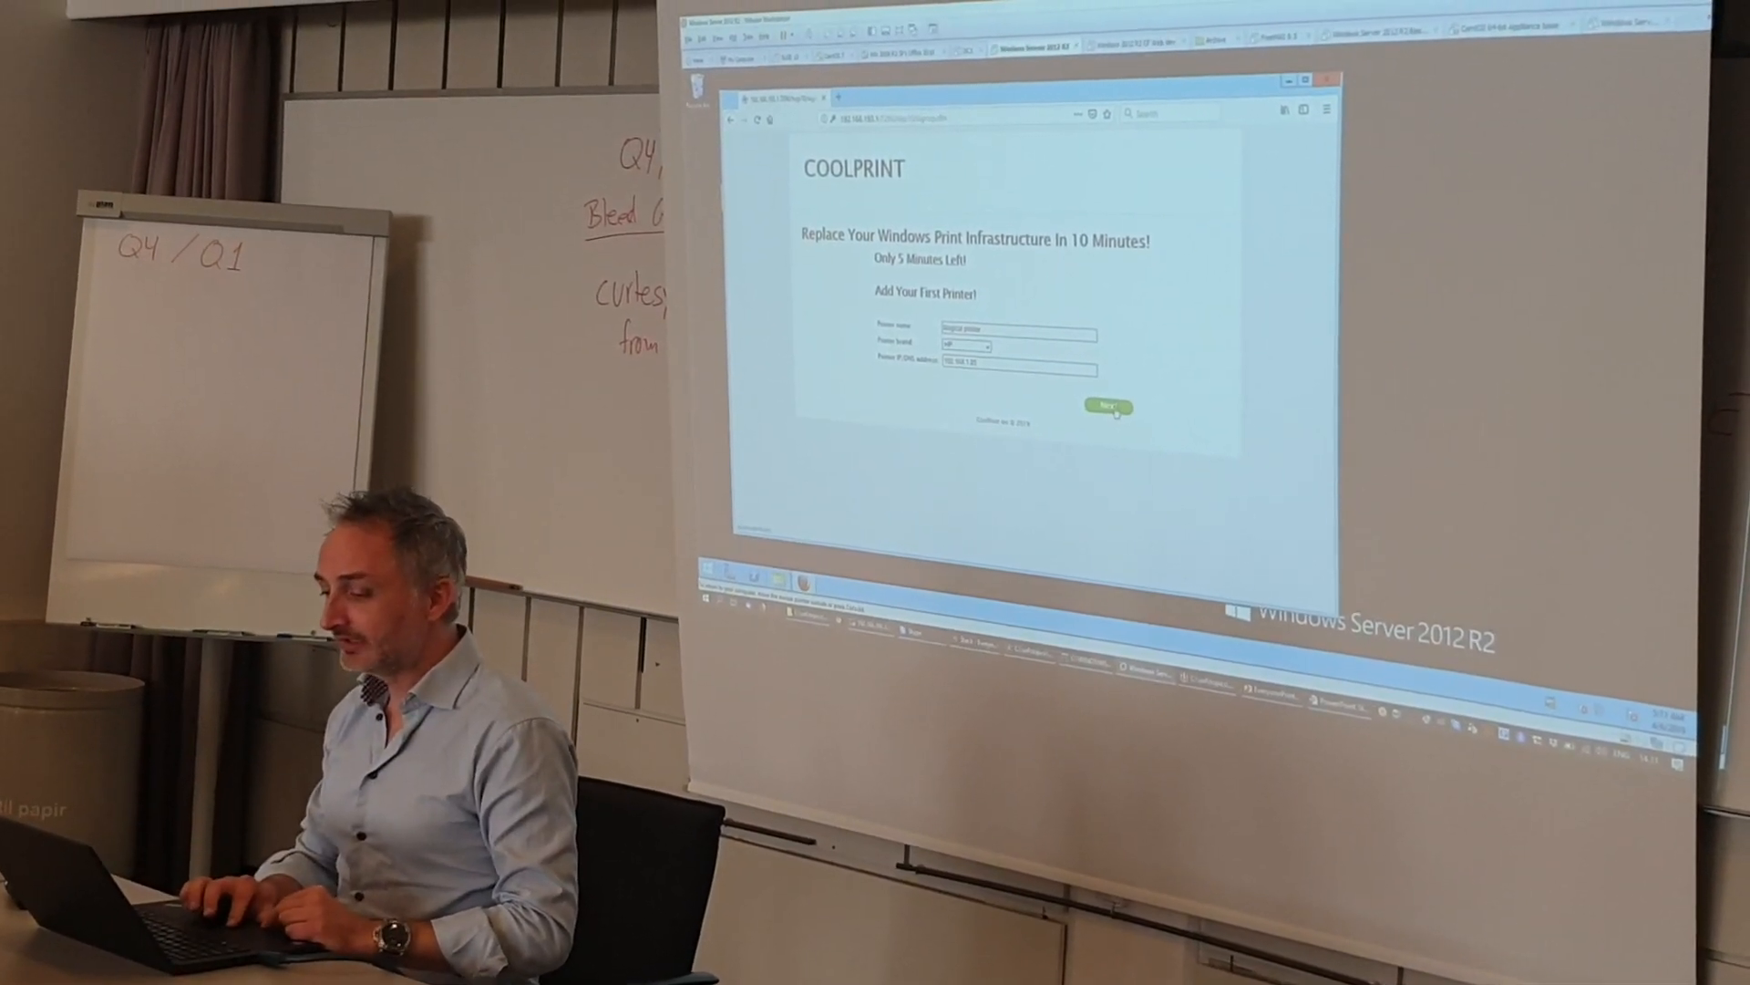
pyautogui.click(1107, 405)
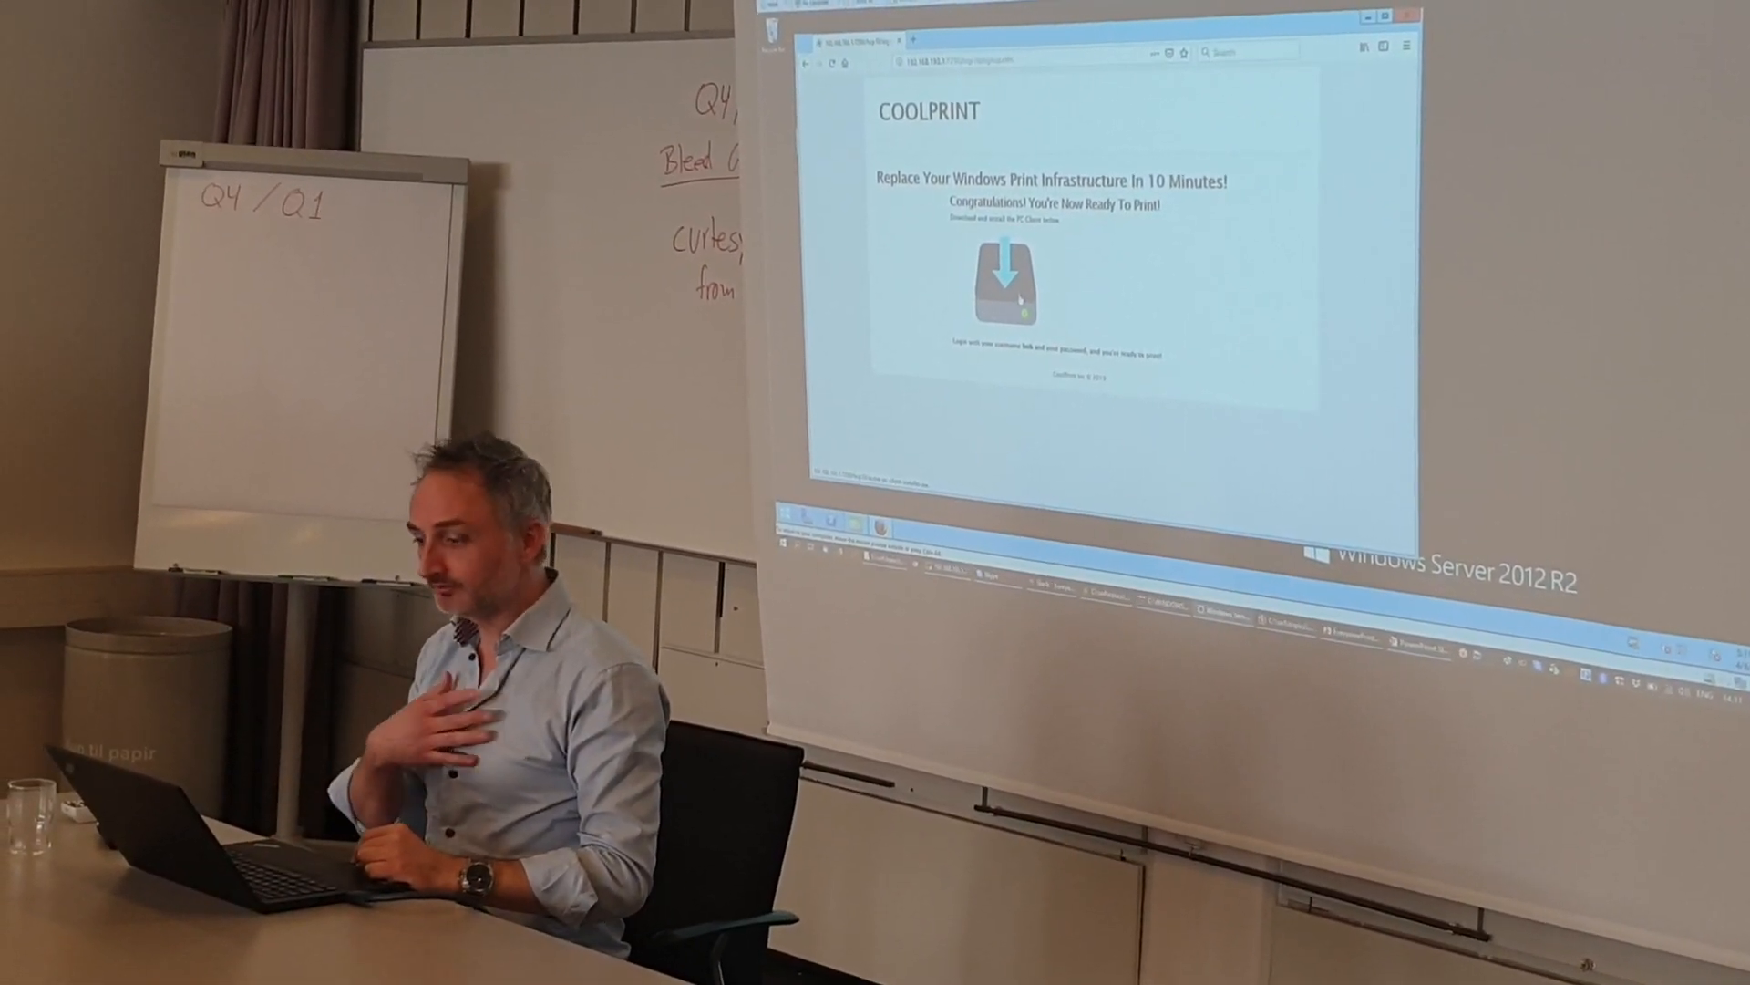
pyautogui.click(994, 277)
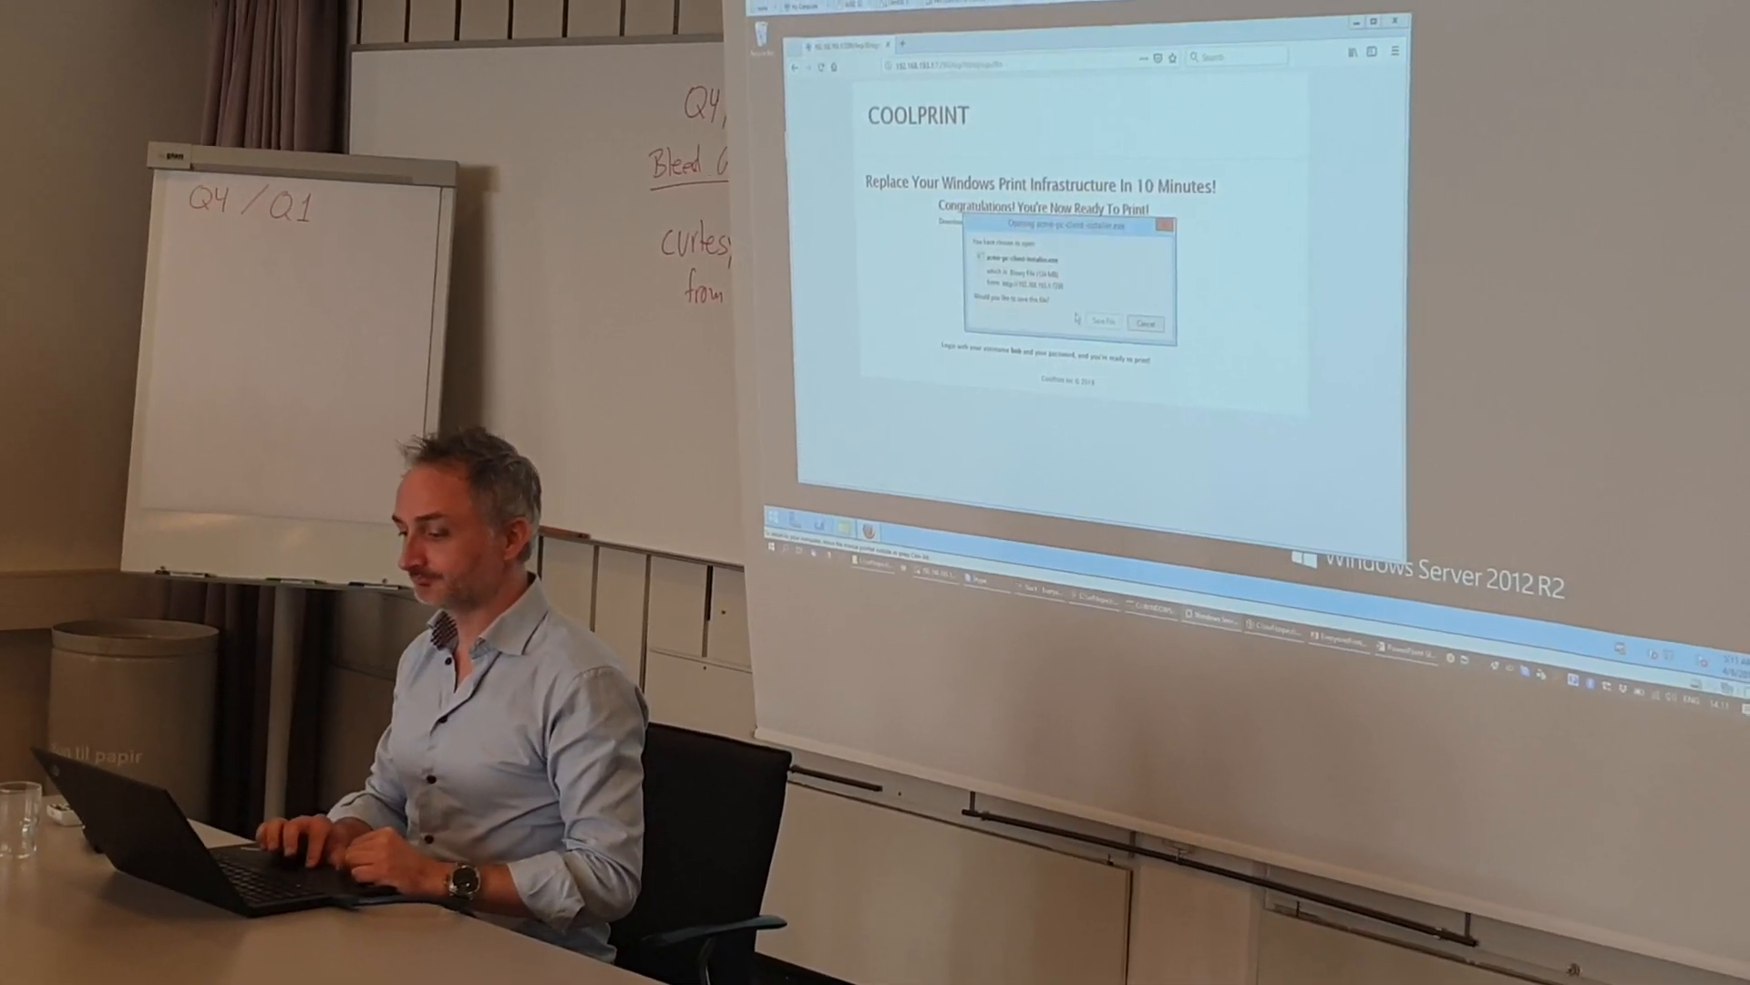
# Save the client installer, run it and continue past its welcome screen.
pyautogui.click(1144, 325)
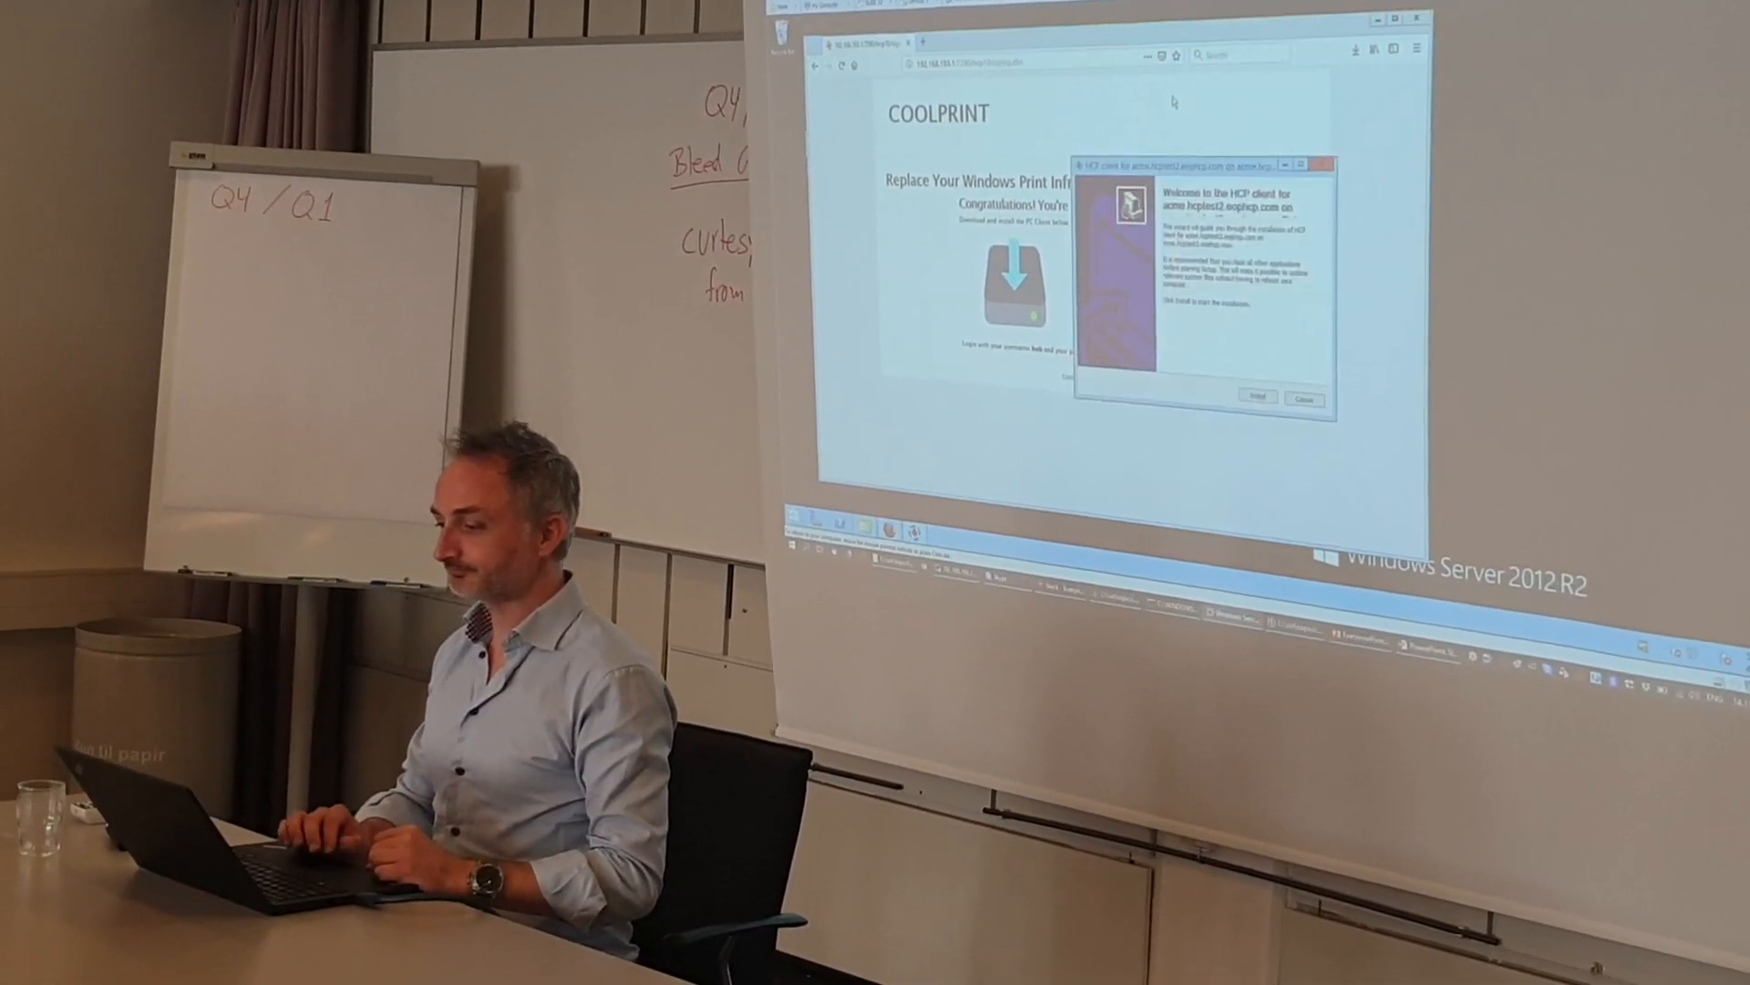
pyautogui.click(1256, 398)
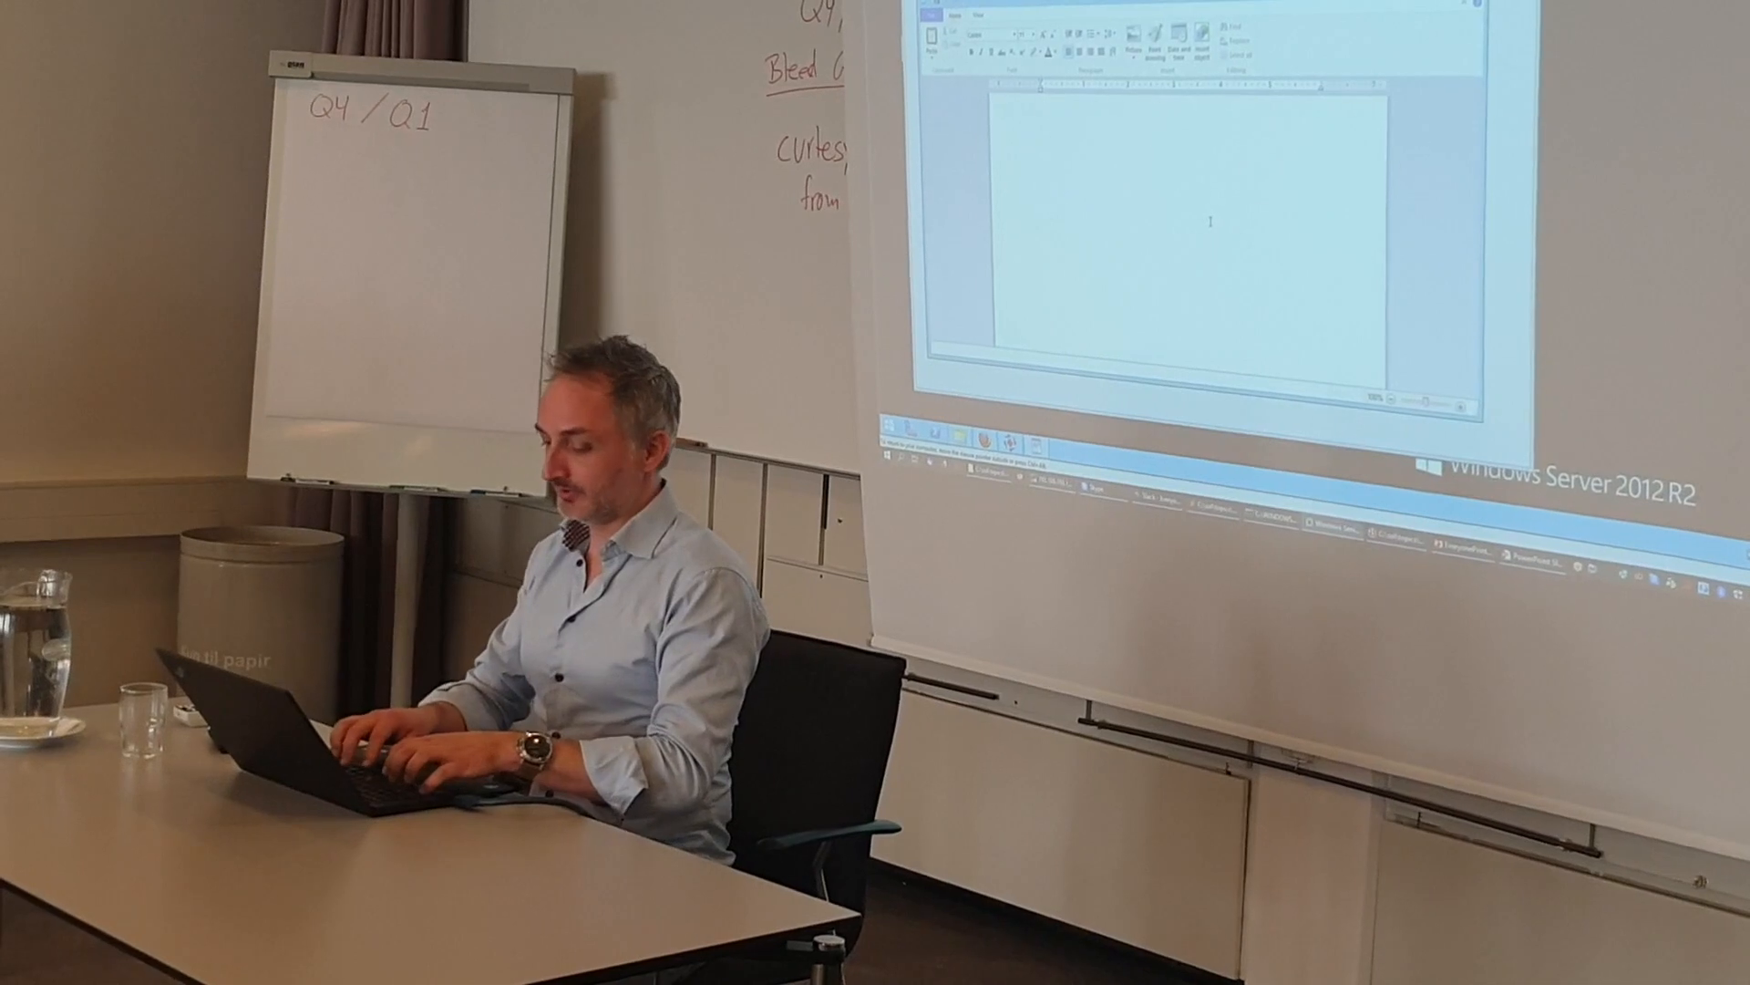
# Write 'This is a' in the new WordPad document before sending it to print.
pyautogui.write('This is a')
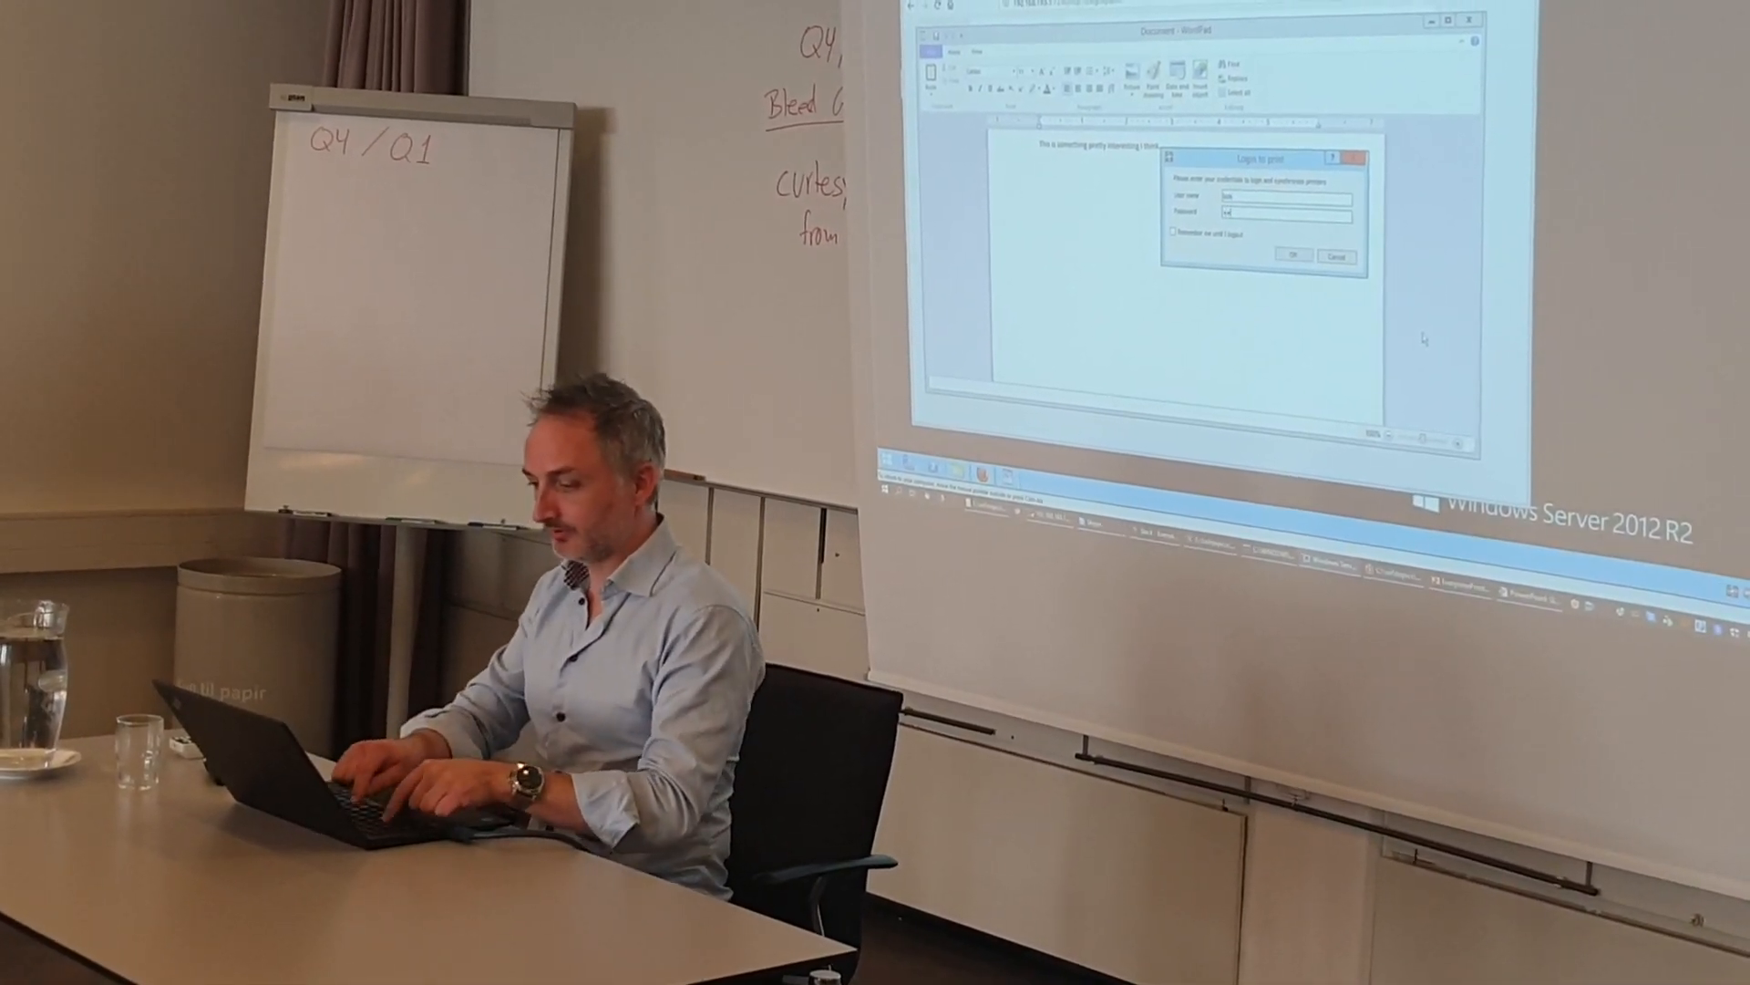
# Accept the CoolPrint print login and reopen WordPad's Print dialog with Ctrl+P.
pyautogui.click(1337, 257)
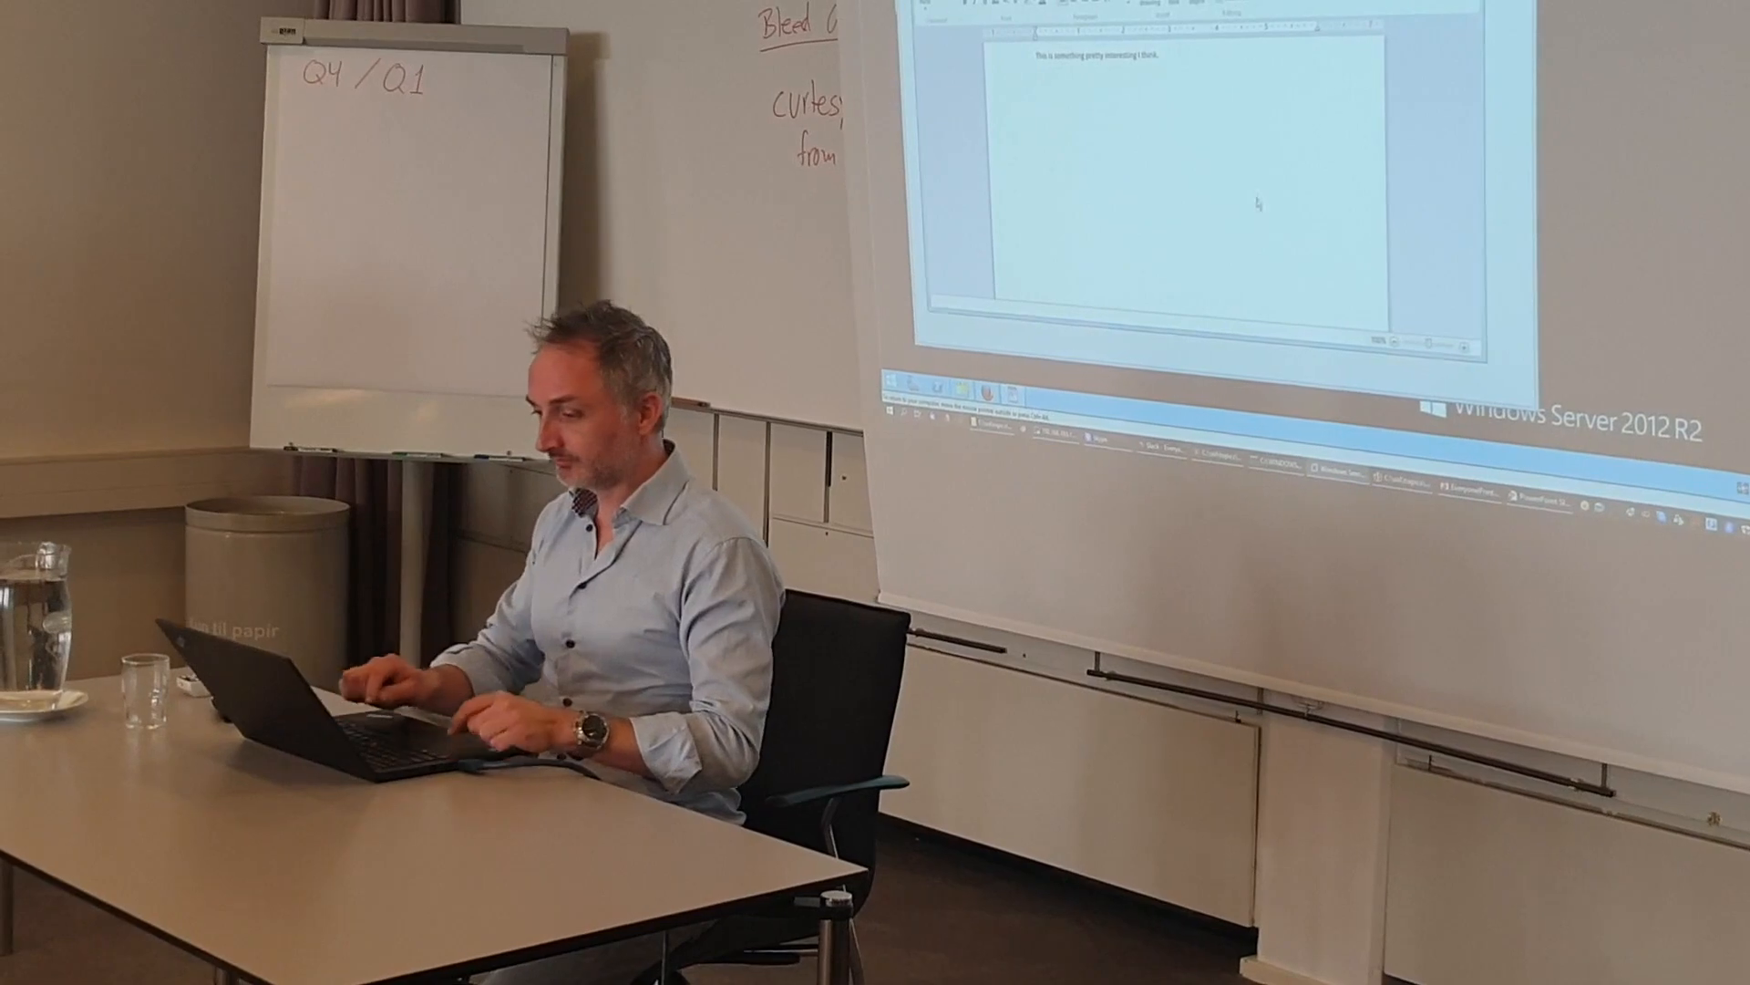
pyautogui.press('ctrl+p')
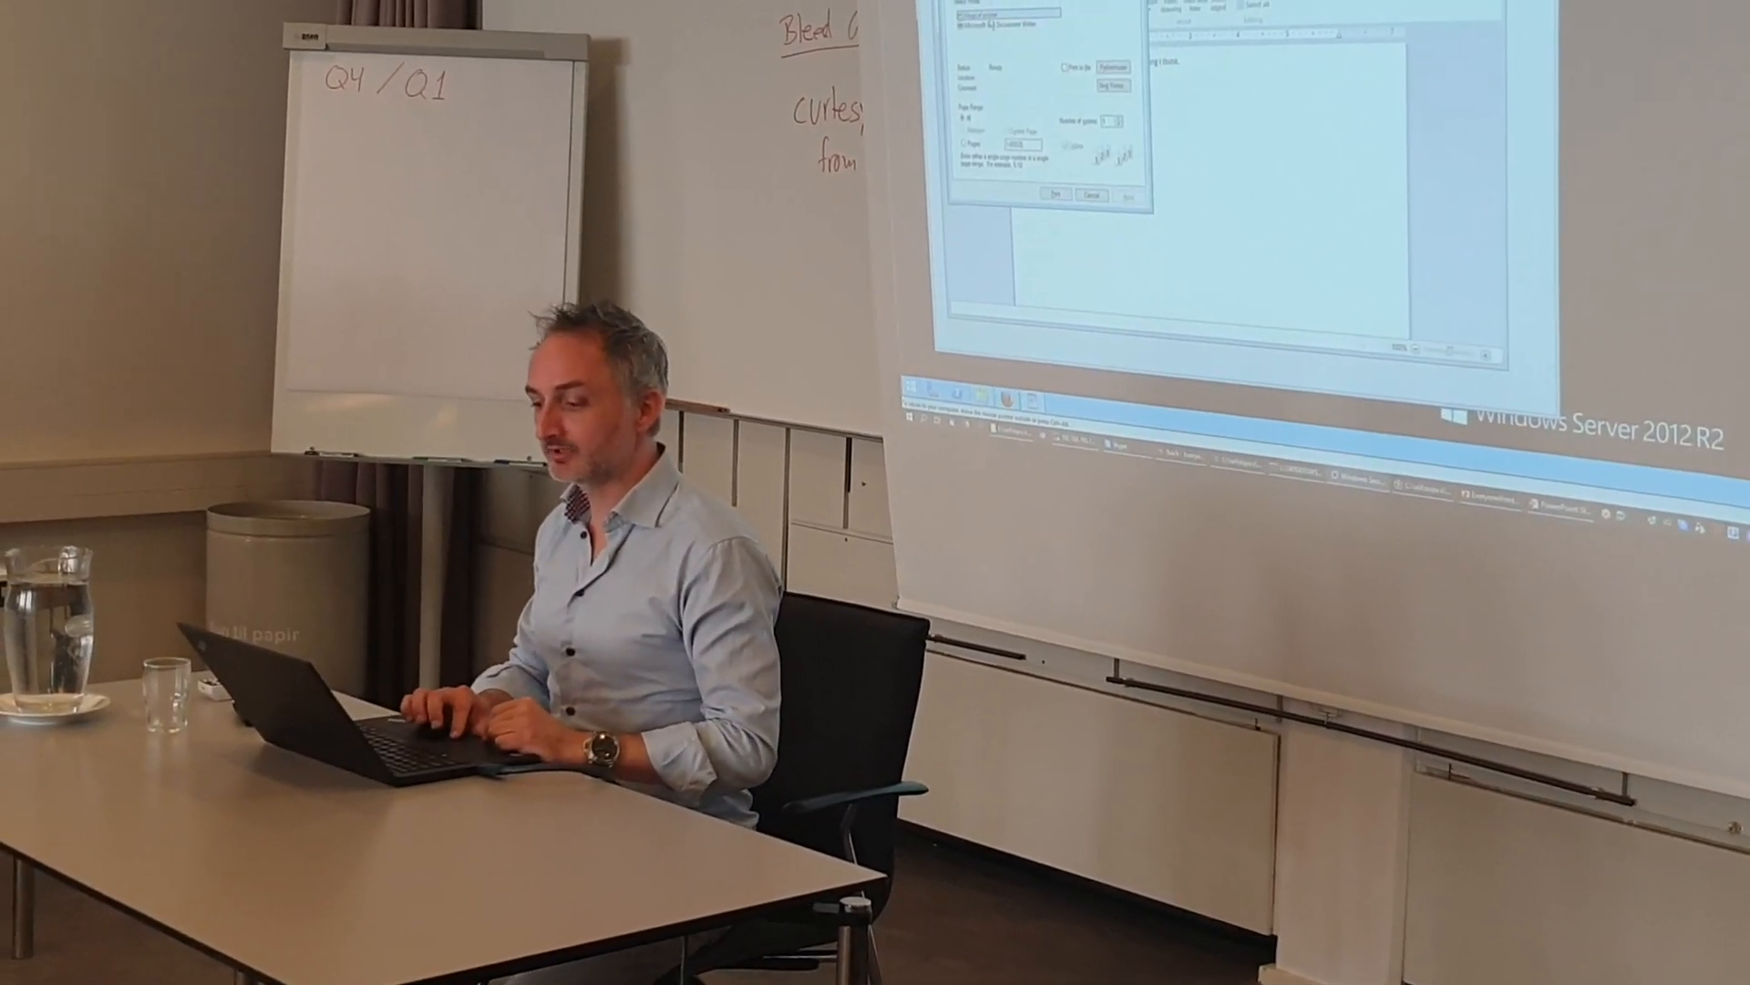